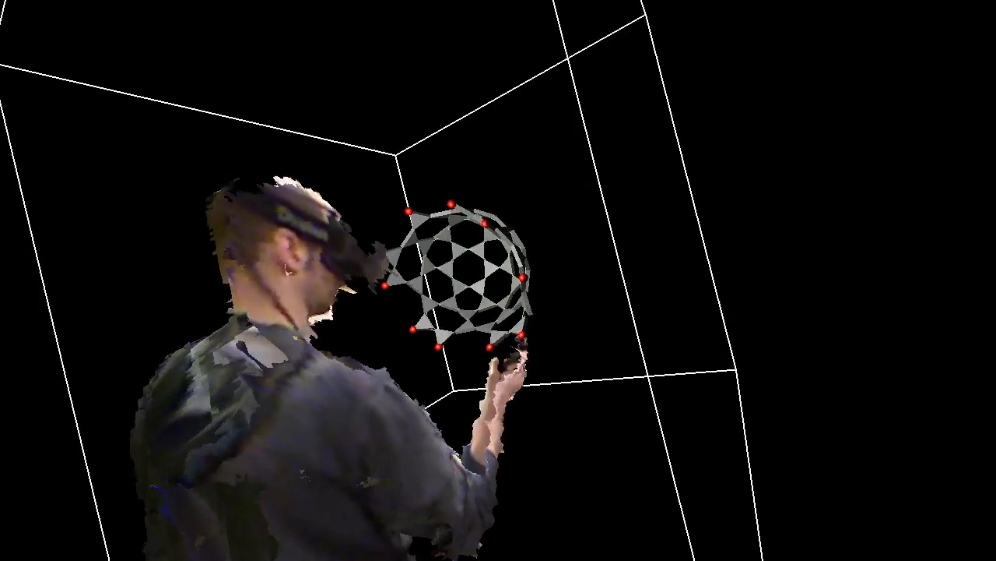
Step: Pull the grey lattice sphere with red joints toward you to inspect its panels up close
drag(498, 280, 234, 389)
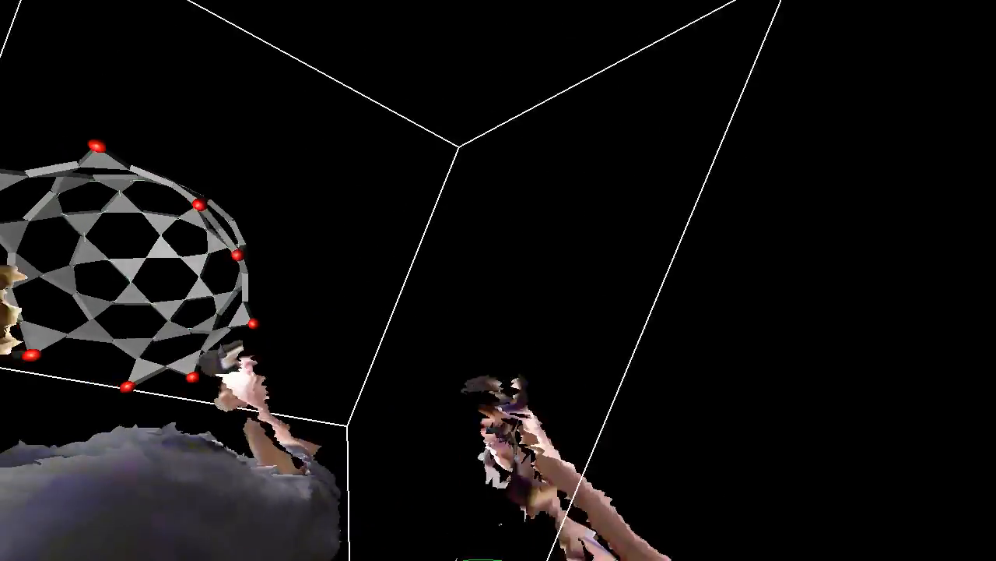